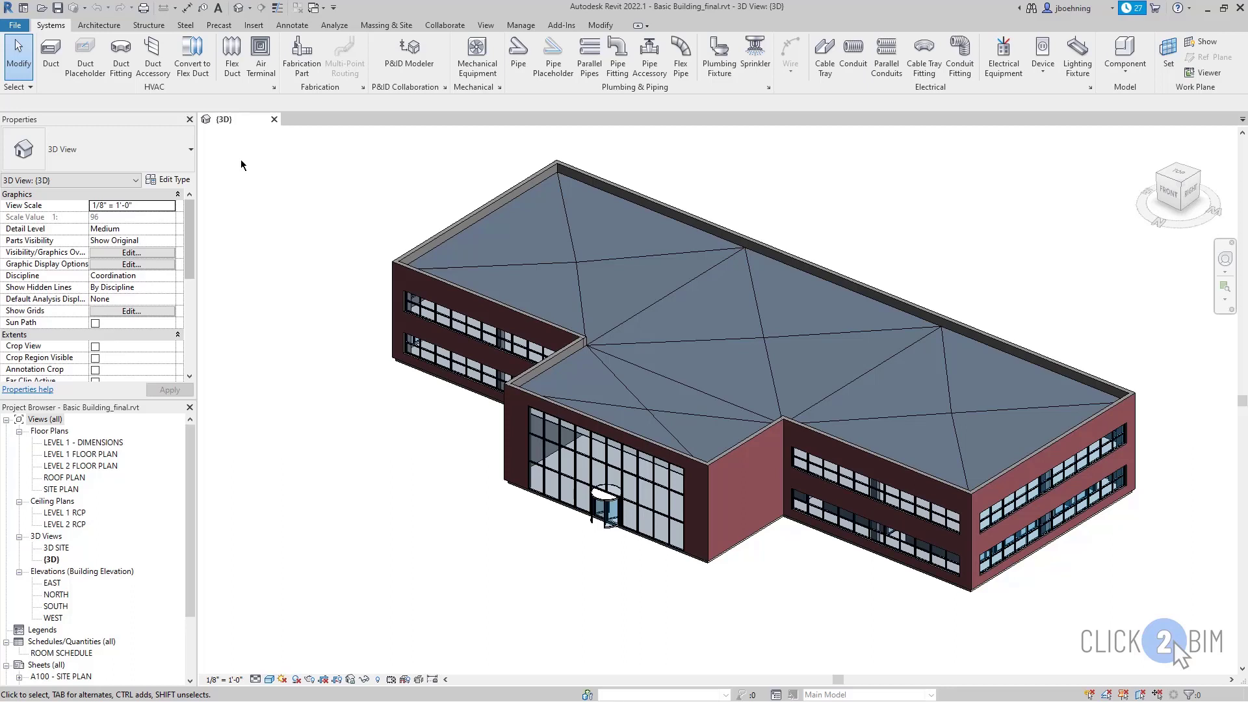
Open the Options dialog from the File menu, showing its General settings.
{"action": "left_click", "coordinate": [15, 25]}
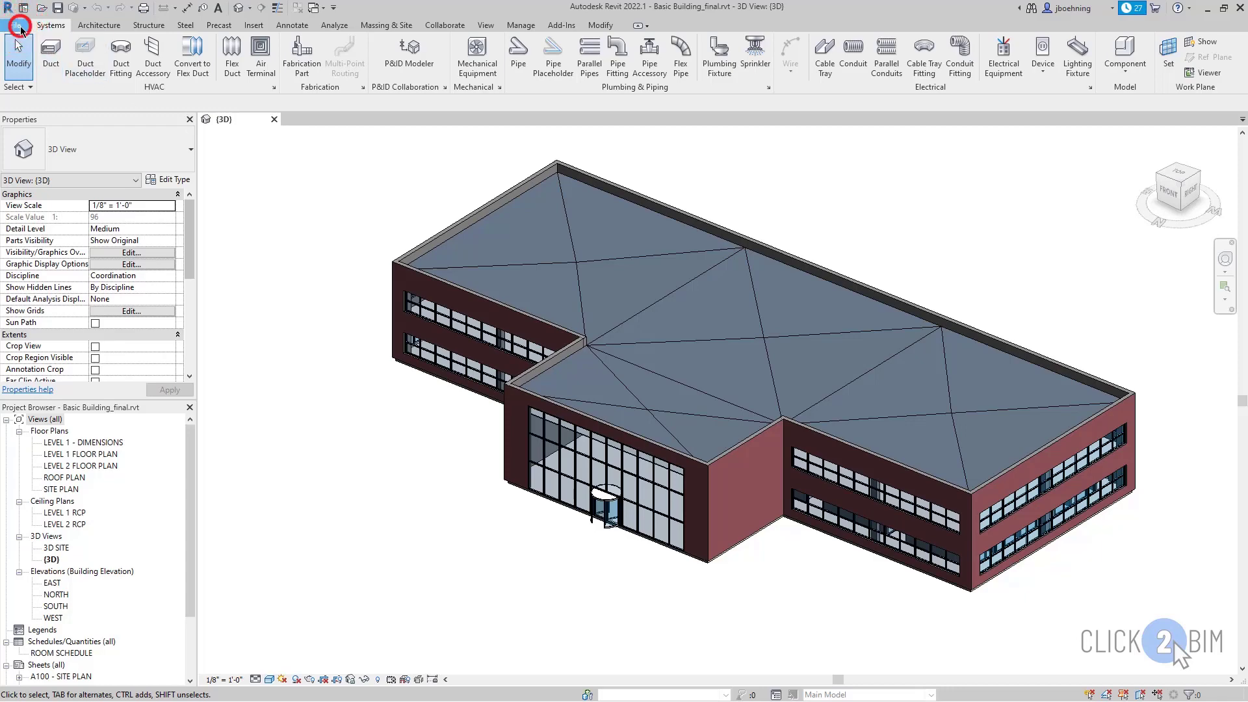
{"action": "left_click", "coordinate": [19, 9]}
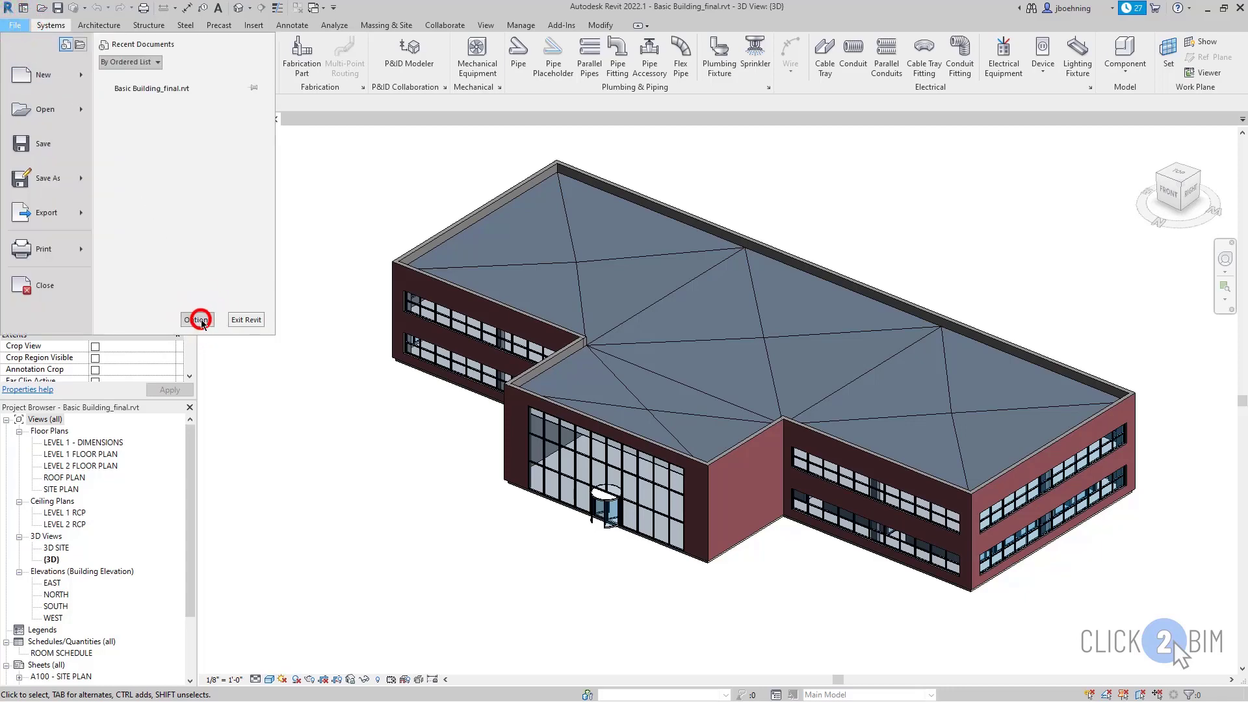
{"action": "left_click", "coordinate": [196, 320]}
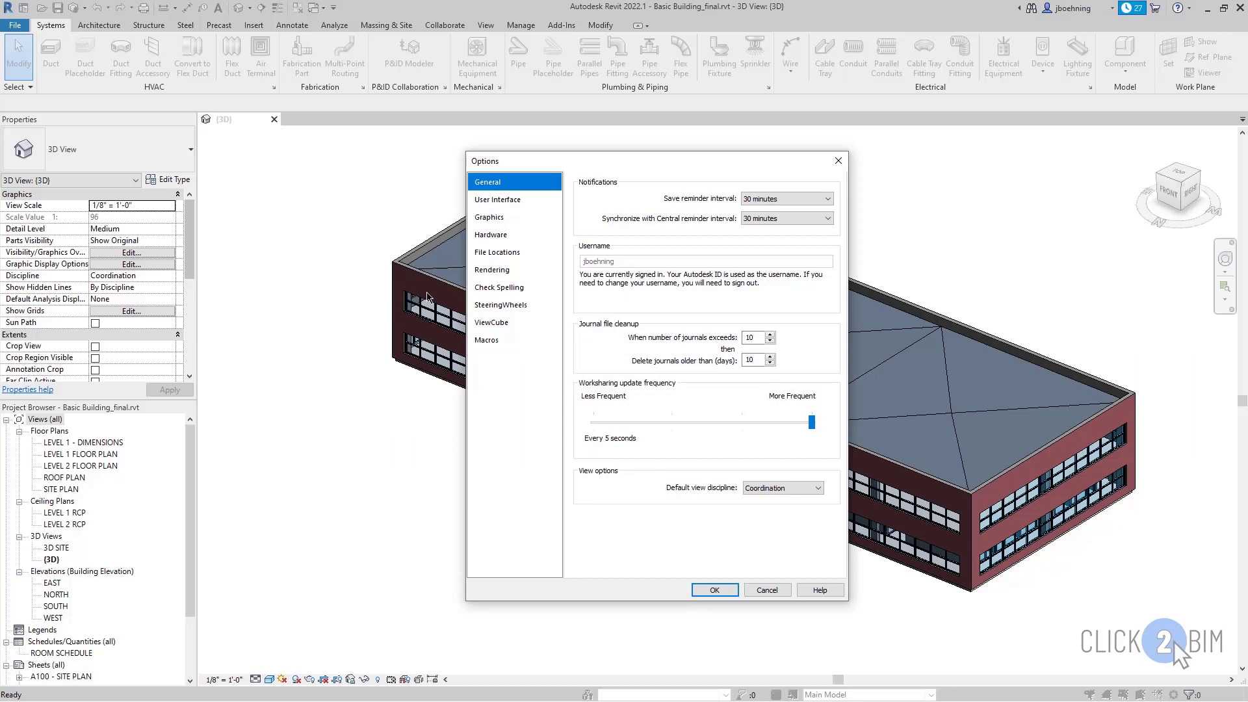
Show the User Interface settings and switch off the Steel tab and tools.
{"action": "left_click", "coordinate": [498, 201]}
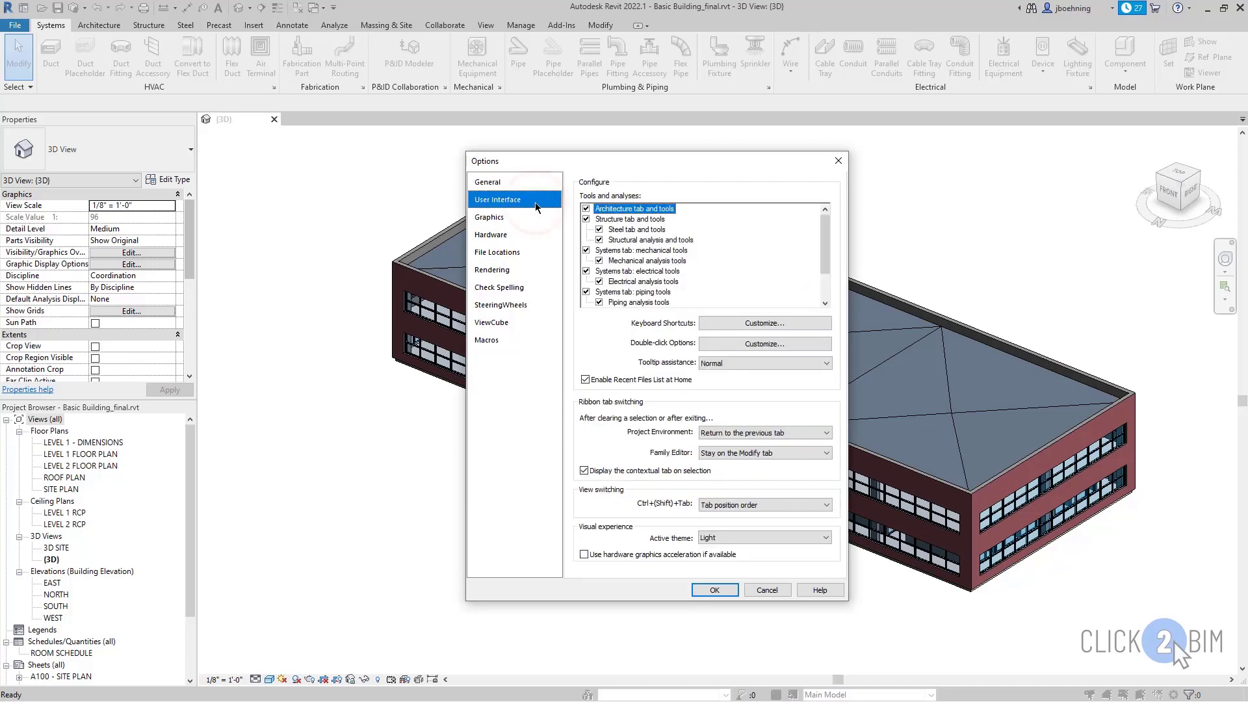
{"action": "mouse_move", "coordinate": [793, 229]}
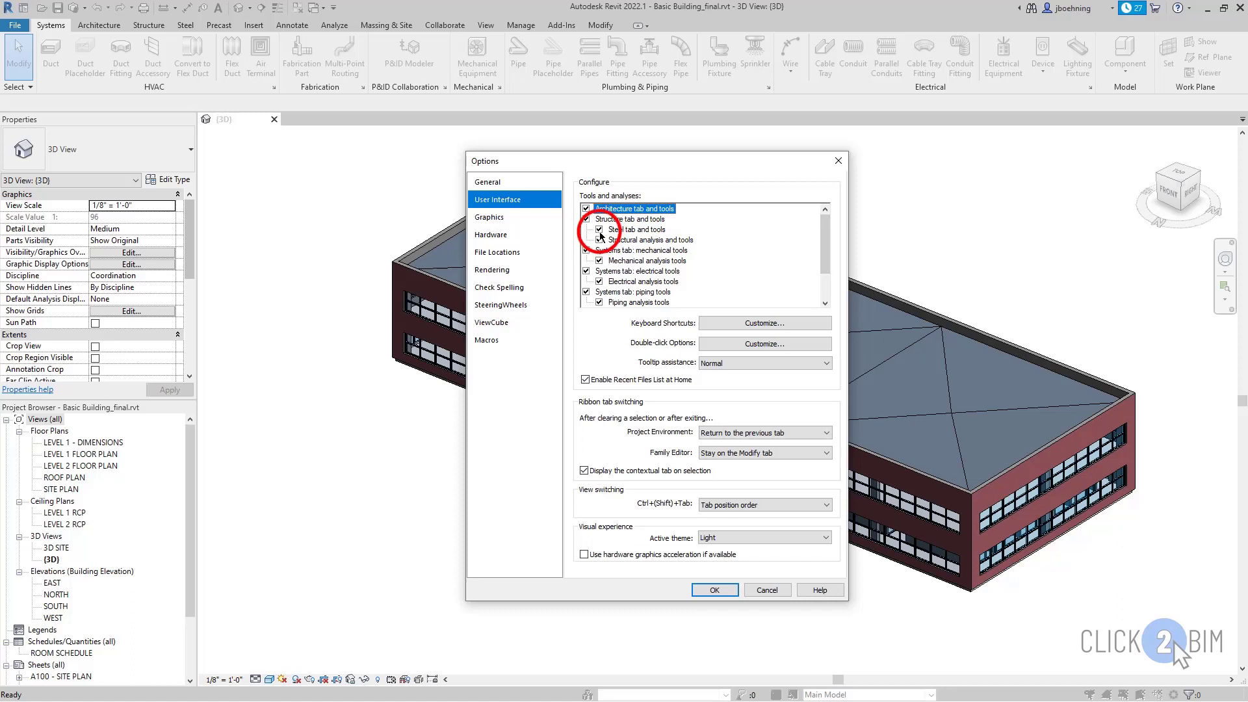
{"action": "left_click", "coordinate": [601, 229]}
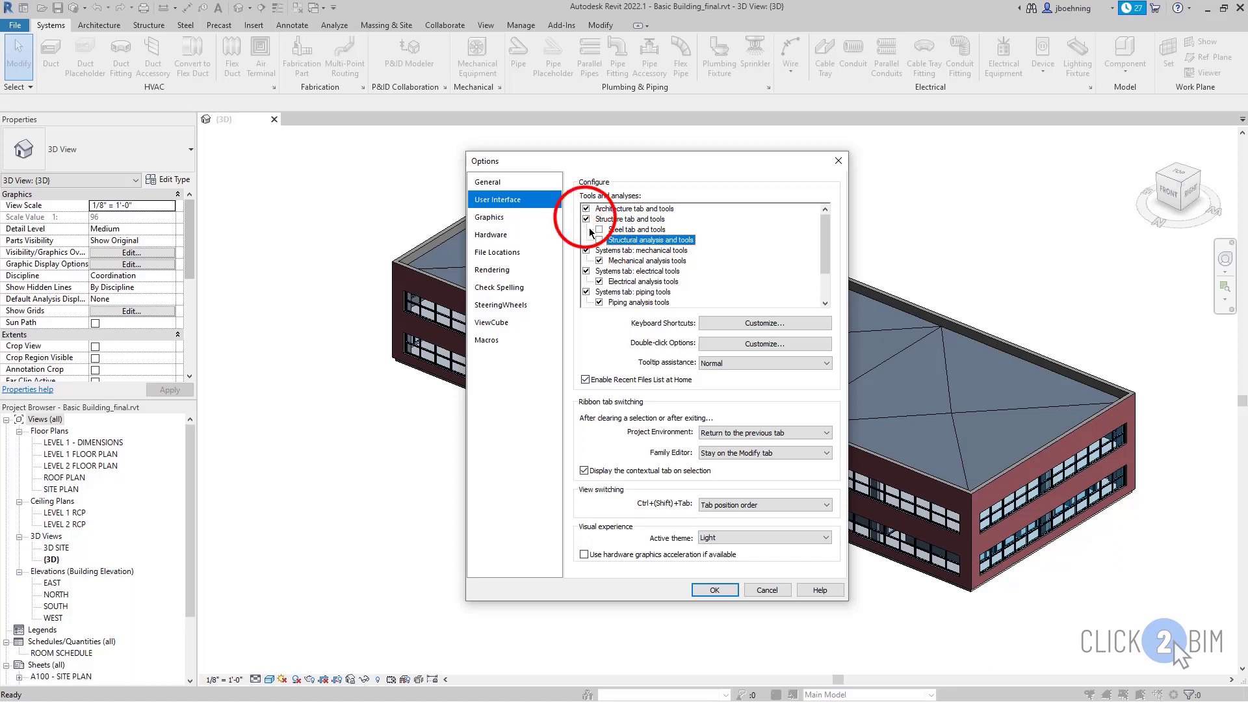
Switch off the Structure tab and tools under Tools and analyses.
{"action": "left_click", "coordinate": [586, 219]}
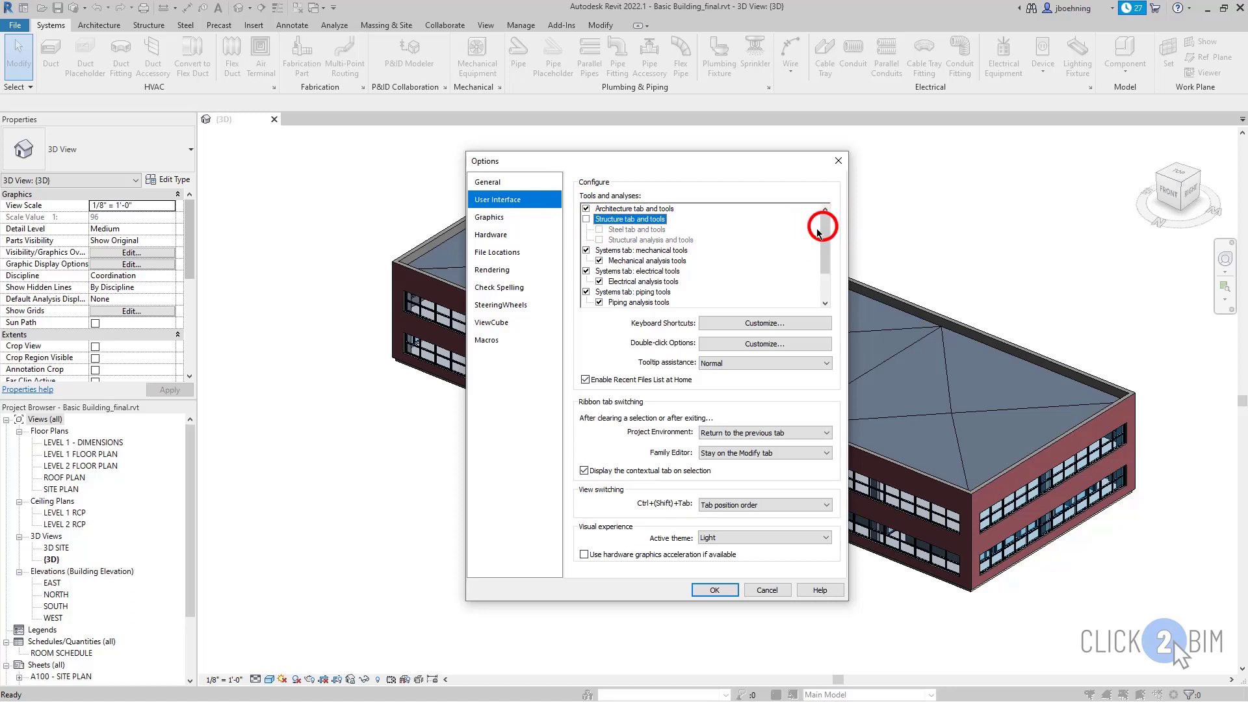
{"action": "left_click_drag", "start_coordinate": [824, 231], "coordinate": [827, 256]}
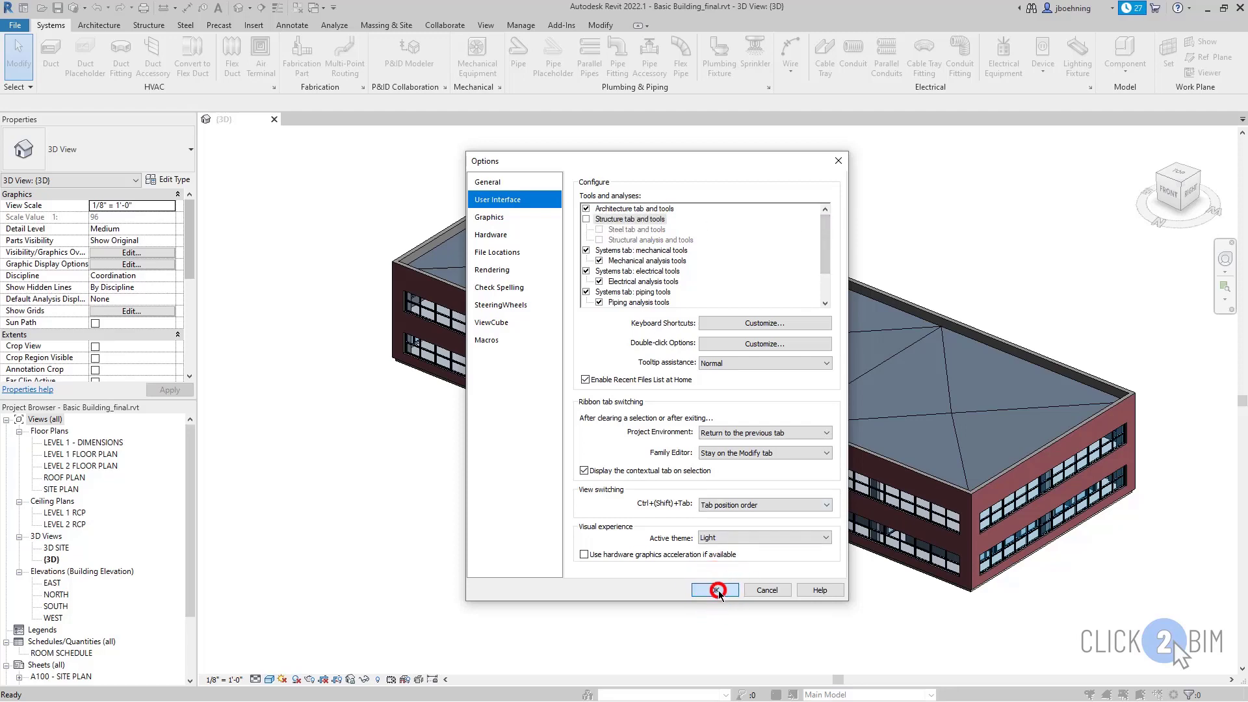
Confirm the options so the ribbon drops the Structure and Steel tabs.
{"action": "left_click", "coordinate": [714, 590]}
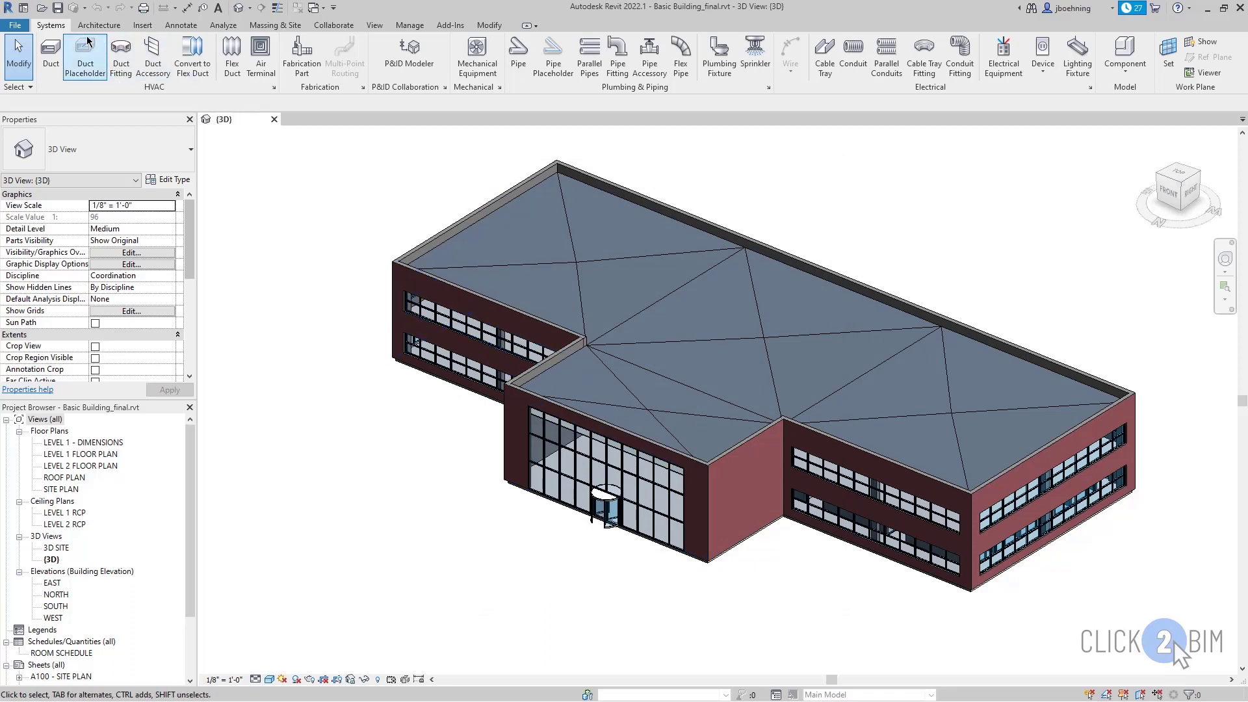
{"action": "mouse_move", "coordinate": [242, 180]}
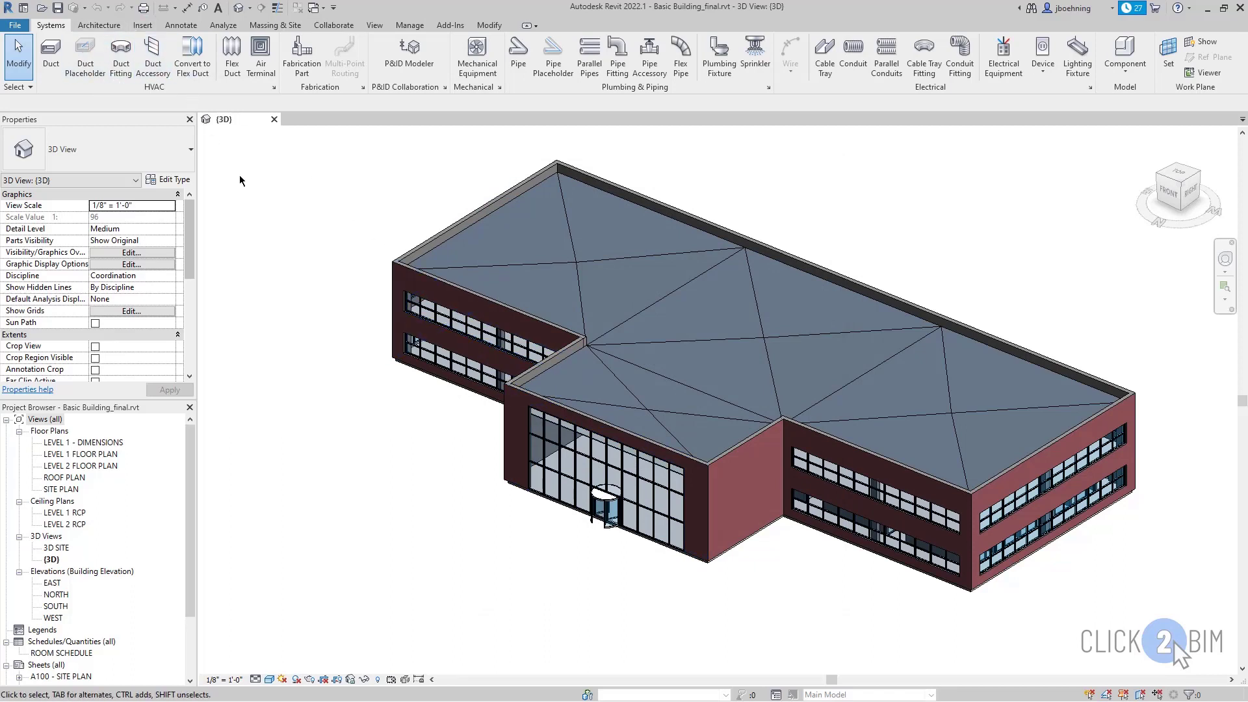